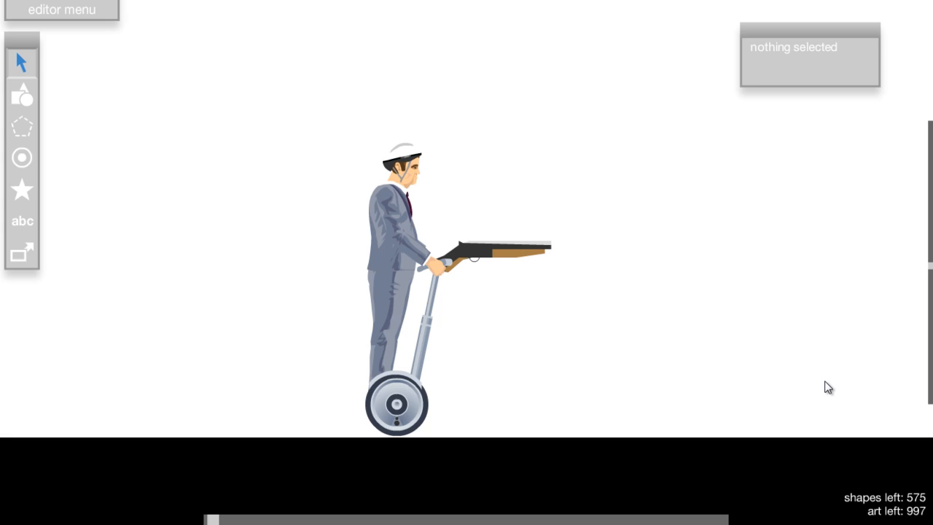
# Step: Start a test run to check the muzzle-flash opacity triggers
pyautogui.press('t')
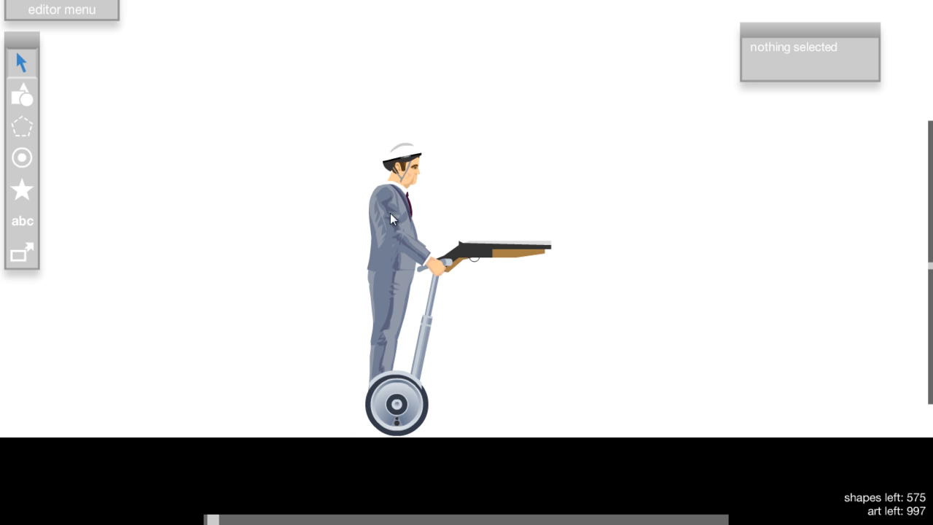
pyautogui.moveTo(198, 204)
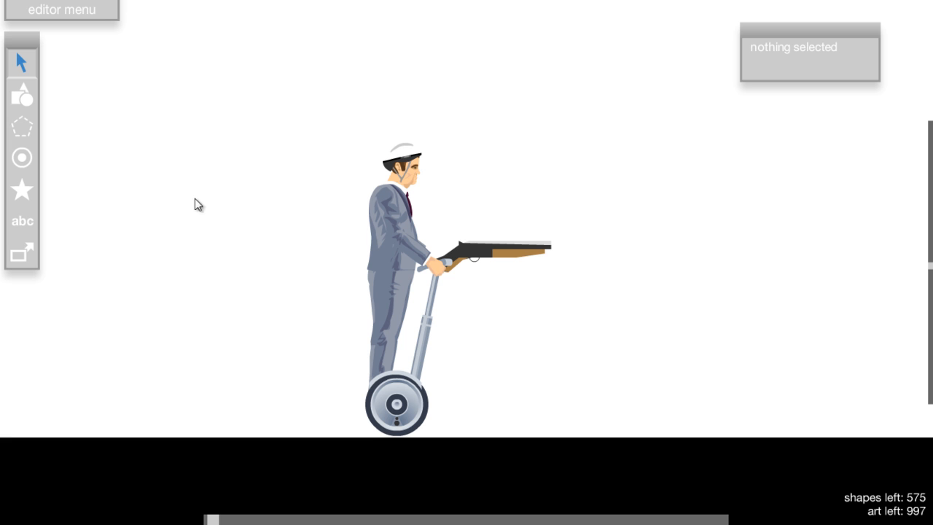
pyautogui.moveTo(506, 423)
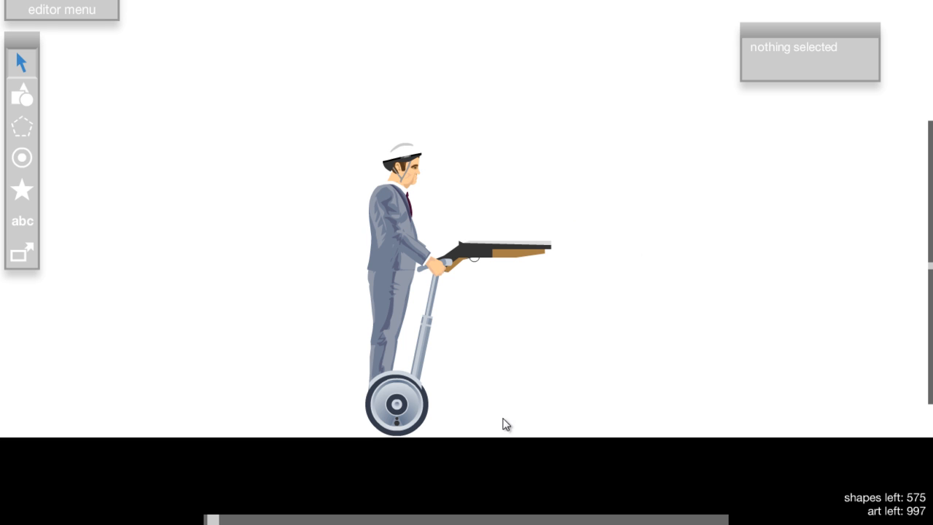
pyautogui.moveTo(519, 160)
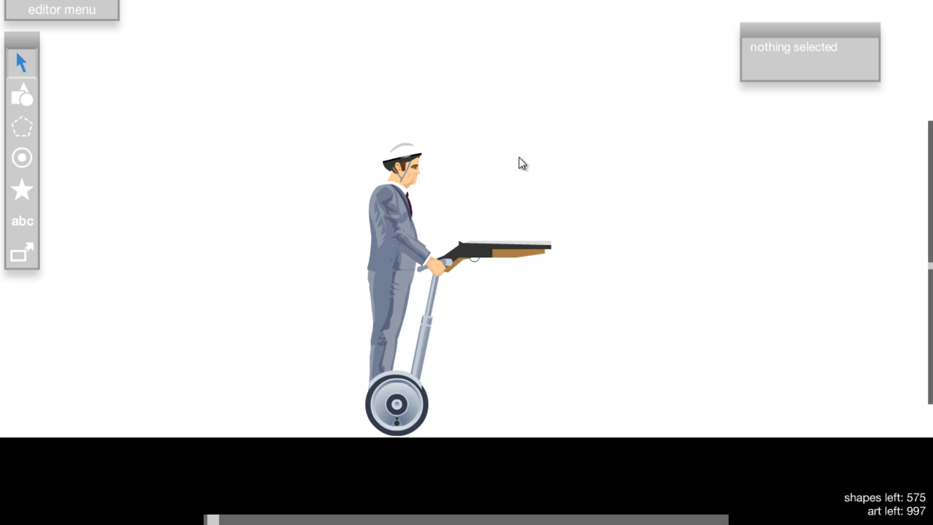
pyautogui.moveTo(449, 155)
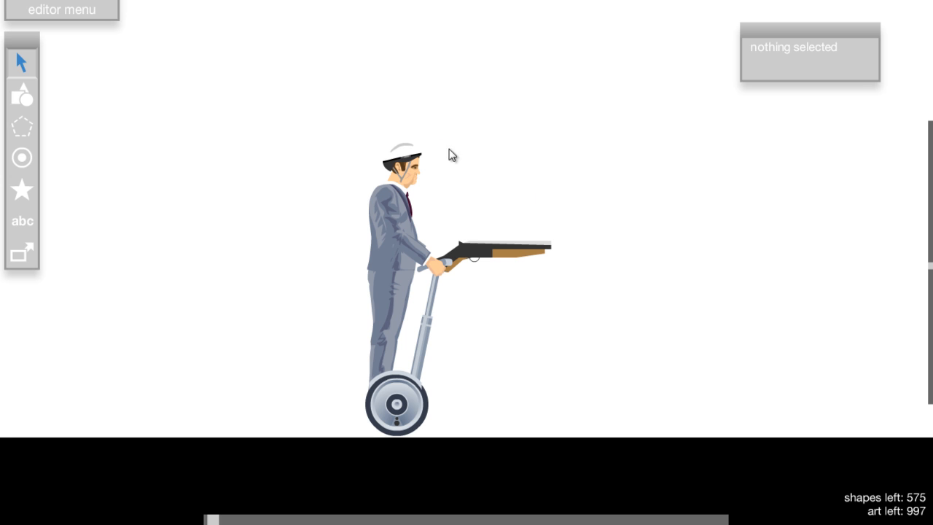
pyautogui.moveTo(414, 256)
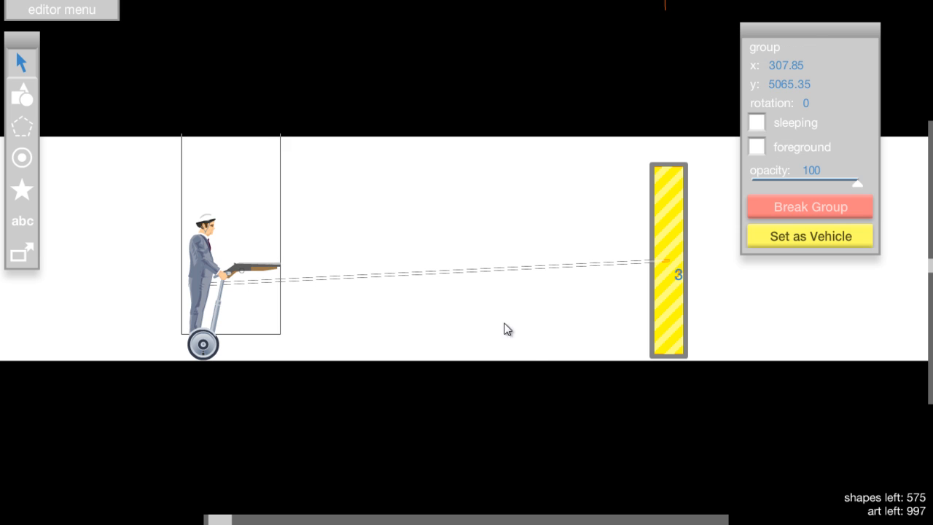
pyautogui.moveTo(285, 335)
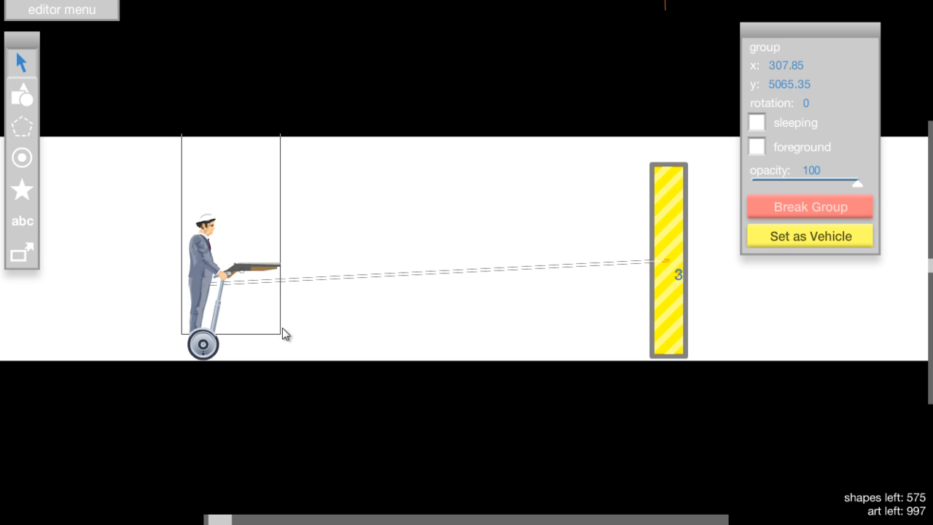
pyautogui.moveTo(288, 301)
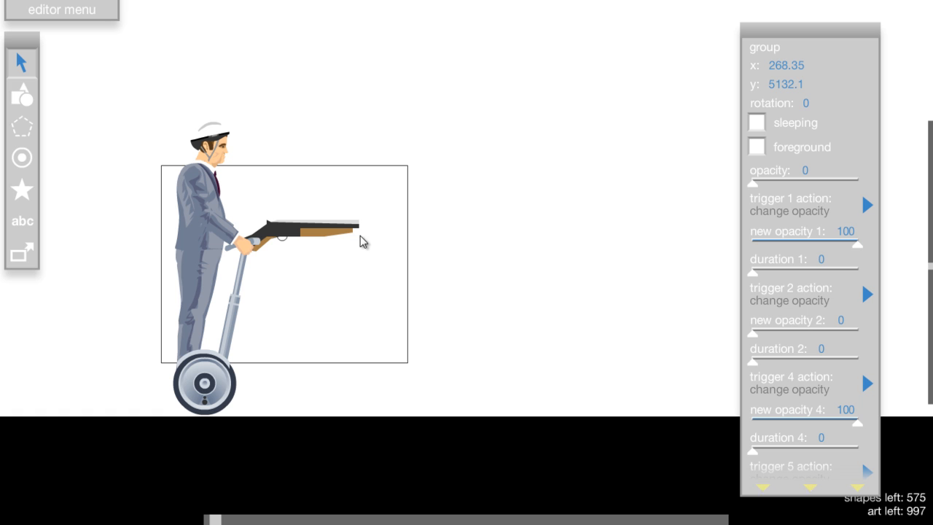
pyautogui.moveTo(592, 239)
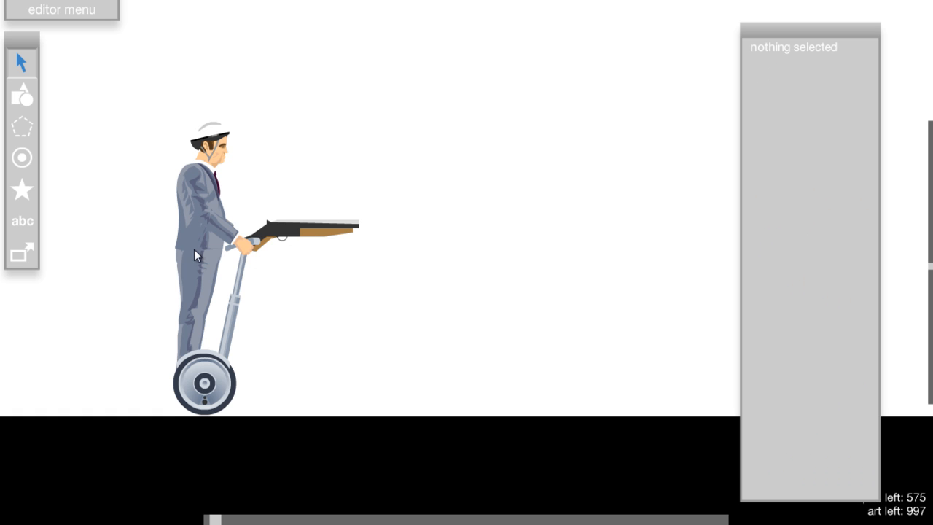
# Step: Select the flash group's shapes and raise the group opacity to 100 to preview the flame
pyautogui.click(286, 234)
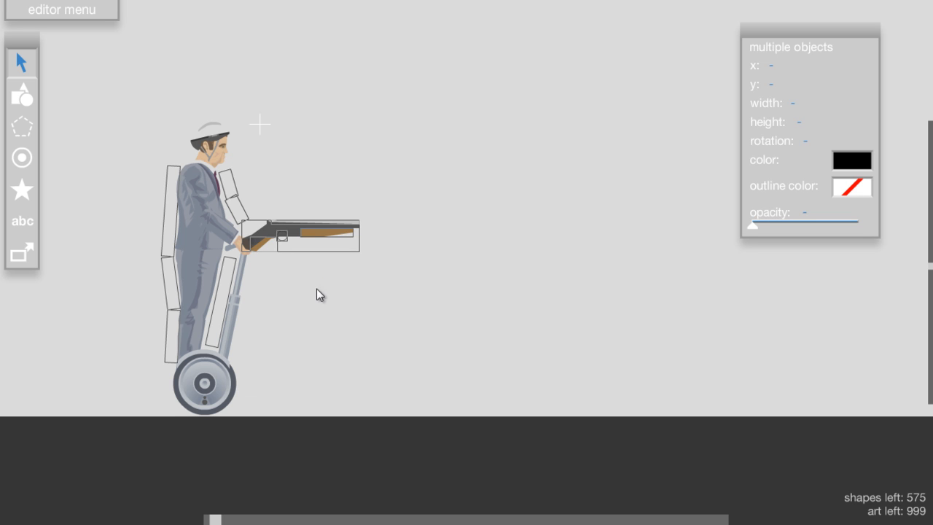
pyautogui.moveTo(306, 226)
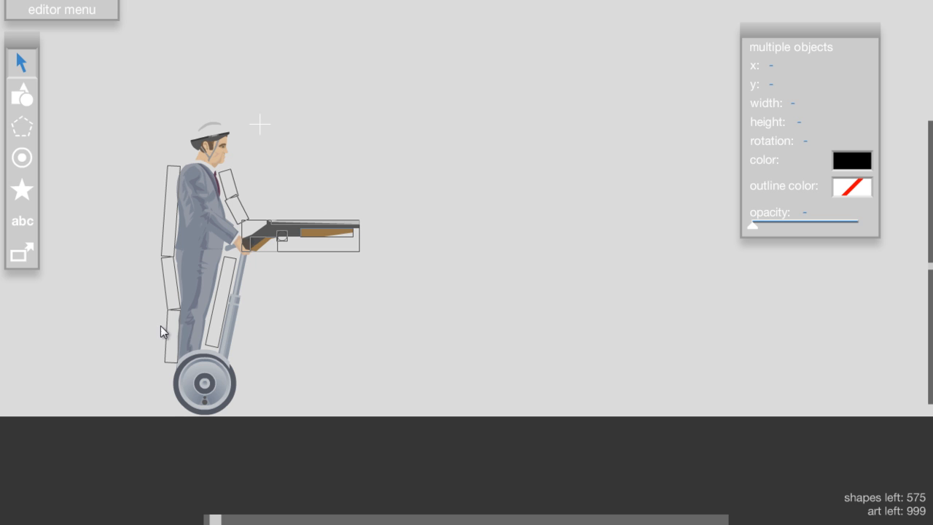
pyautogui.moveTo(755, 224); pyautogui.dragTo(857, 224)
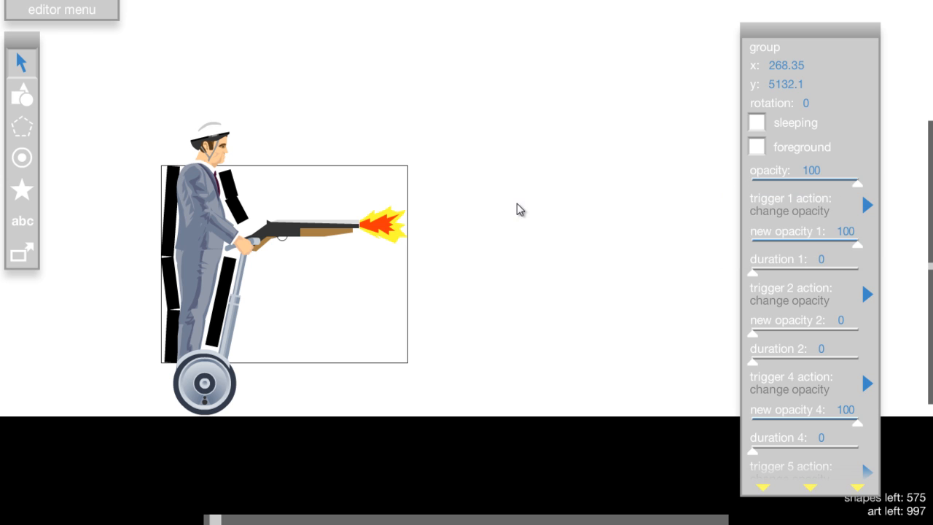
pyautogui.moveTo(407, 239)
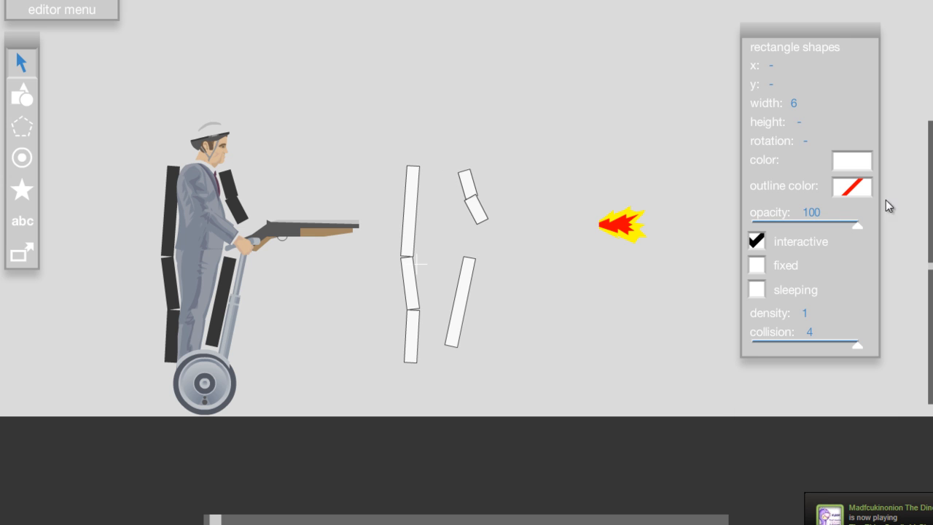
pyautogui.moveTo(173, 242)
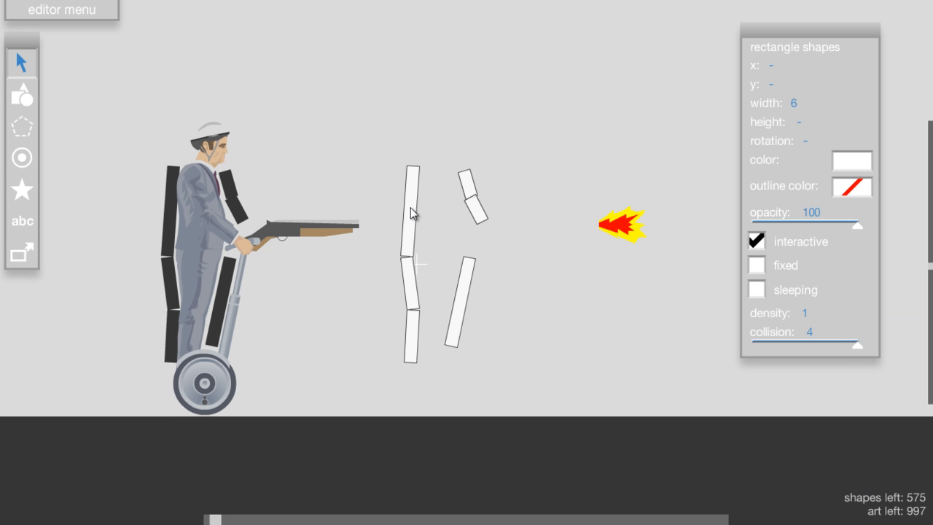
pyautogui.moveTo(236, 232)
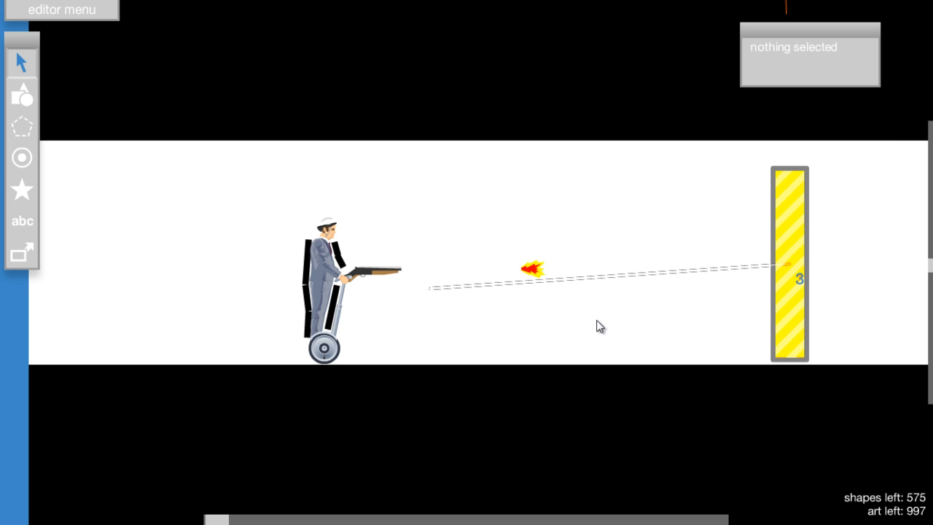
pyautogui.moveTo(317, 338)
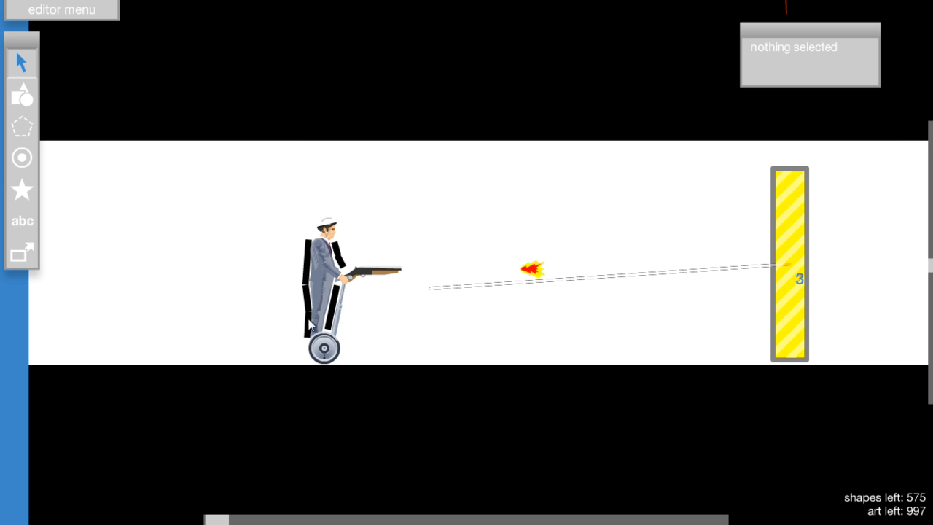
# Step: Select all the thin white rectangles ahead of the shotgun and set their opacity to 0
pyautogui.click(528, 277)
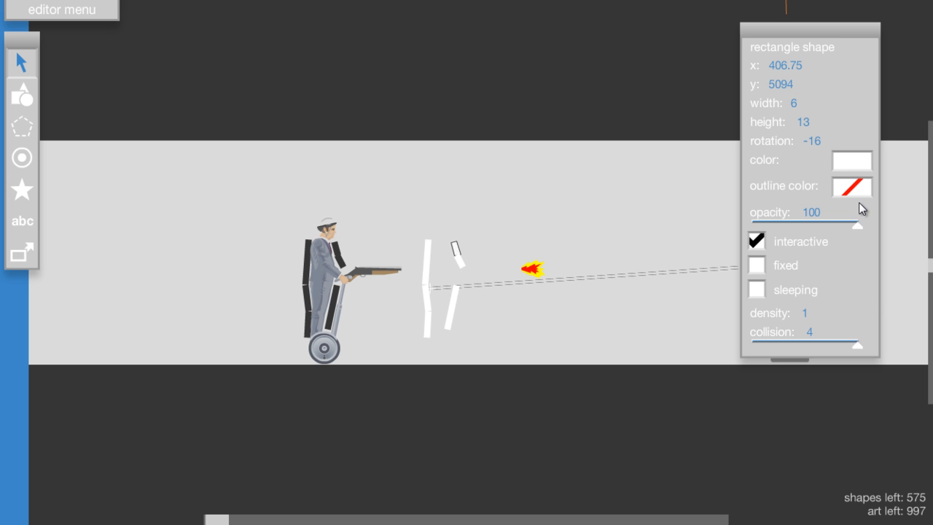
pyautogui.moveTo(860, 220); pyautogui.dragTo(758, 220)
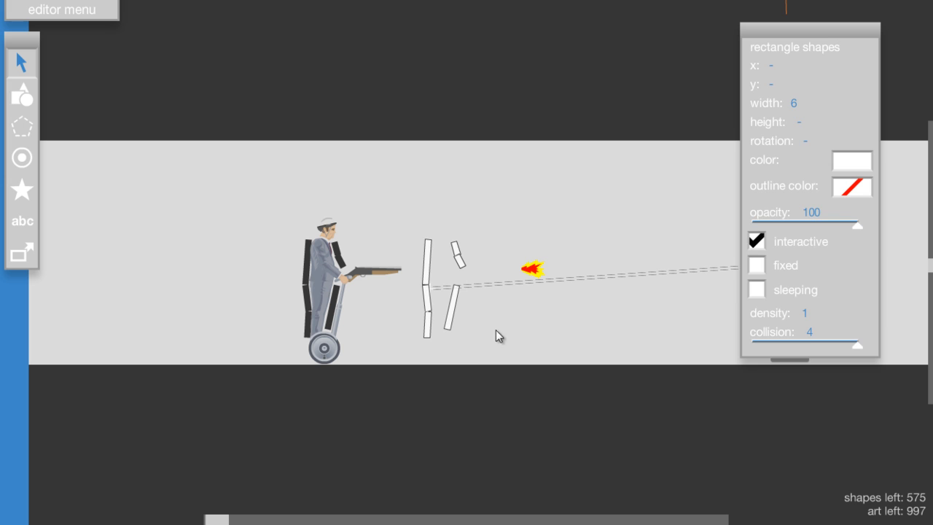
pyautogui.moveTo(860, 224); pyautogui.dragTo(752, 225)
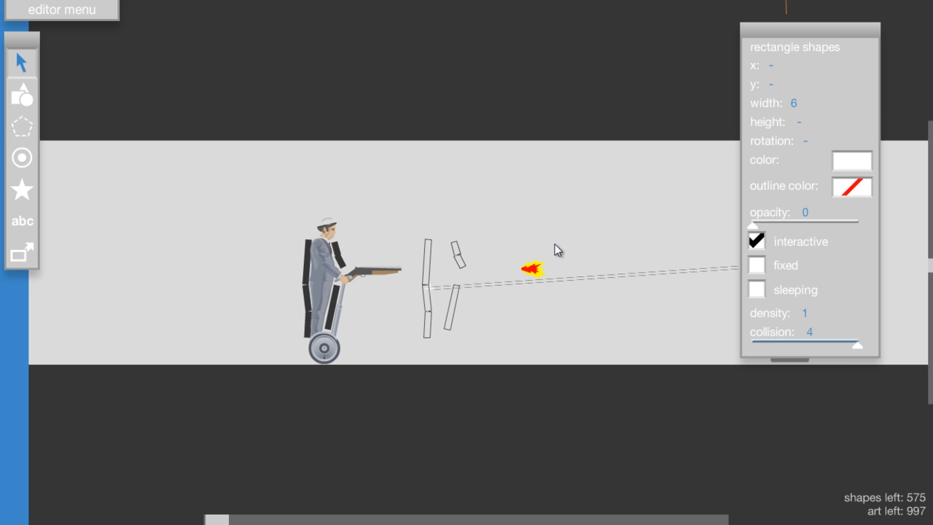
pyautogui.moveTo(373, 272)
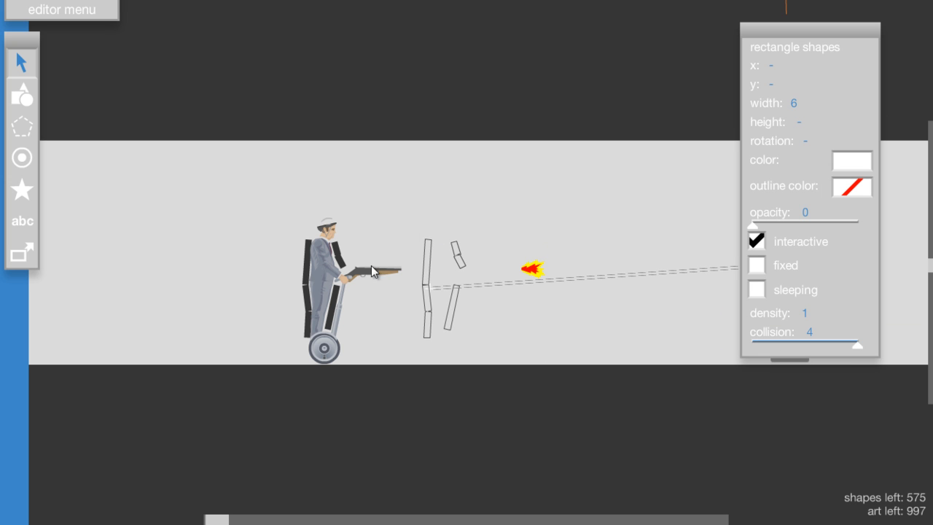
pyautogui.moveTo(397, 227)
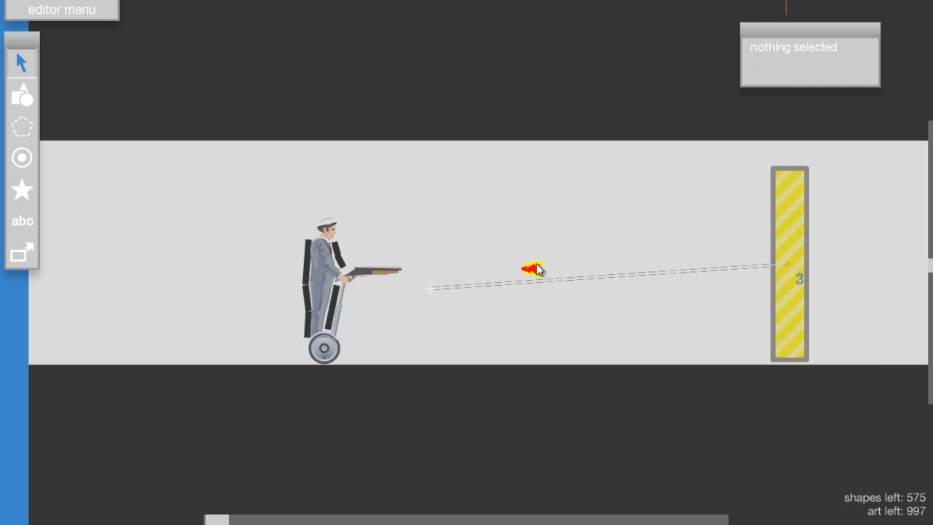
# Step: Set trigger 1's action on the shotgun group to change opacity to 100 with duration 0
pyautogui.click(536, 268)
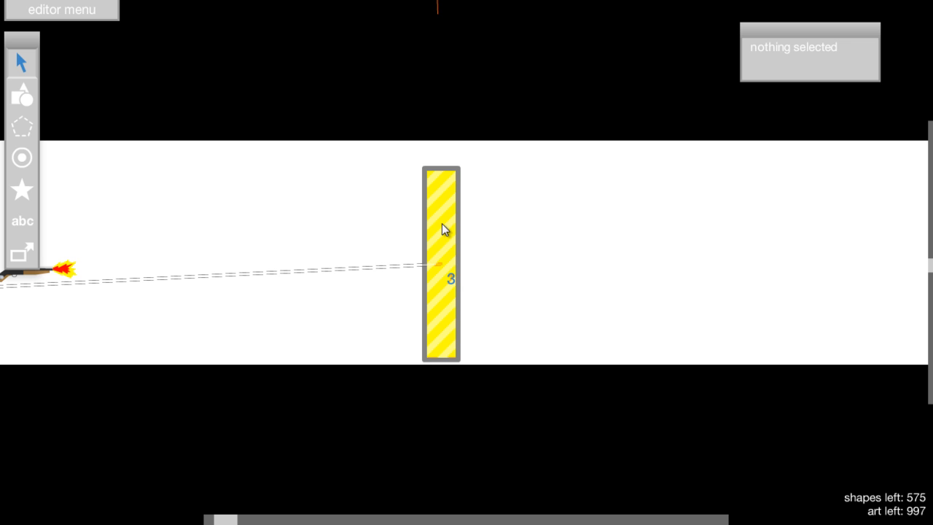
pyautogui.click(444, 229)
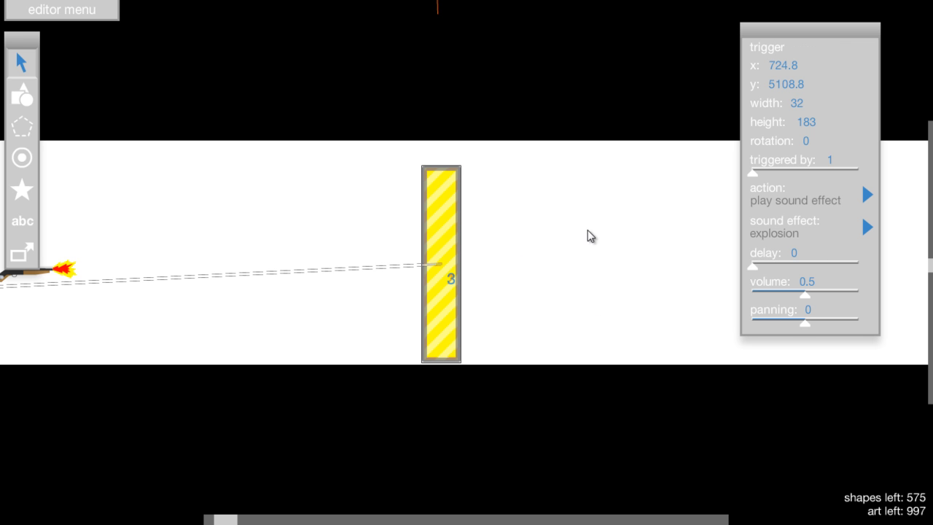
pyautogui.moveTo(490, 243)
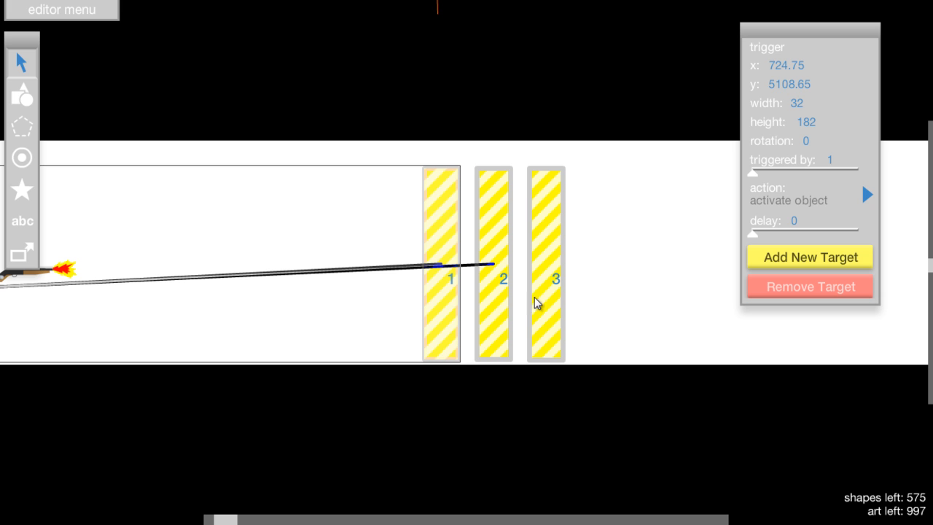
pyautogui.moveTo(730, 239)
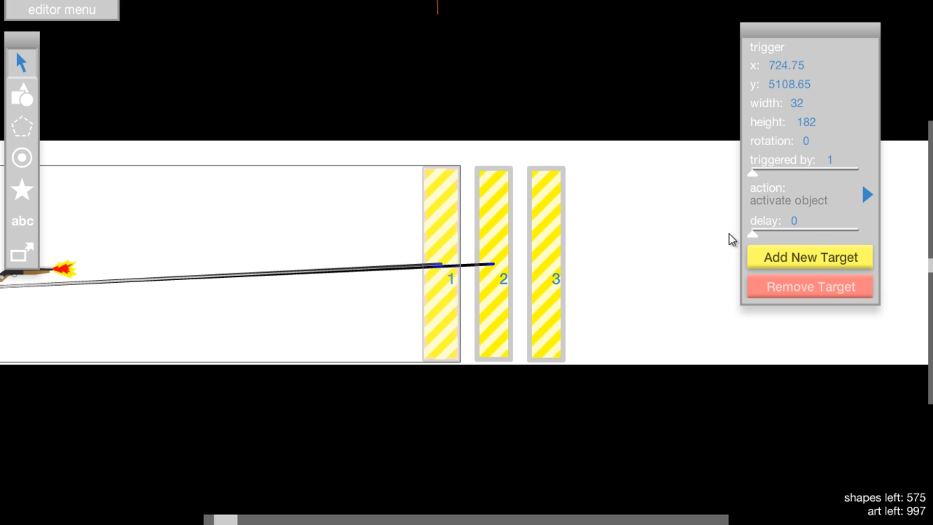
pyautogui.moveTo(671, 204)
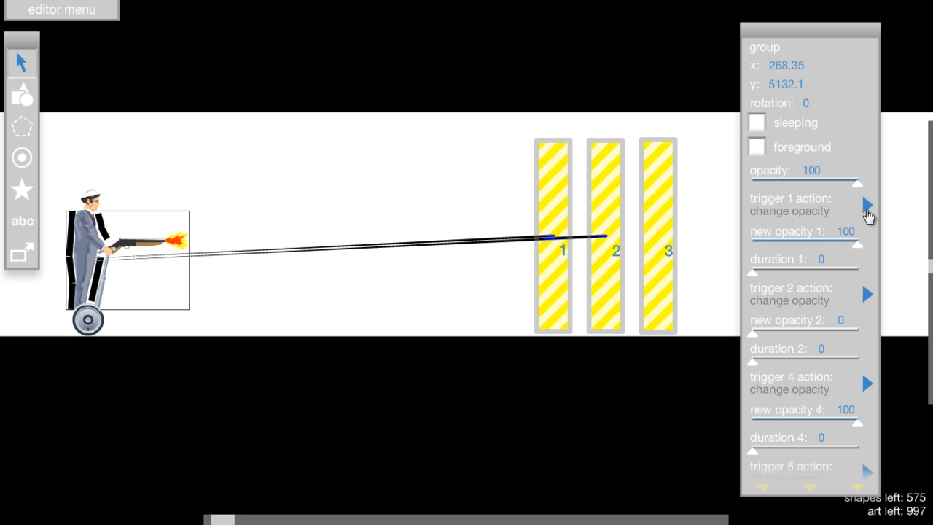
pyautogui.click(866, 206)
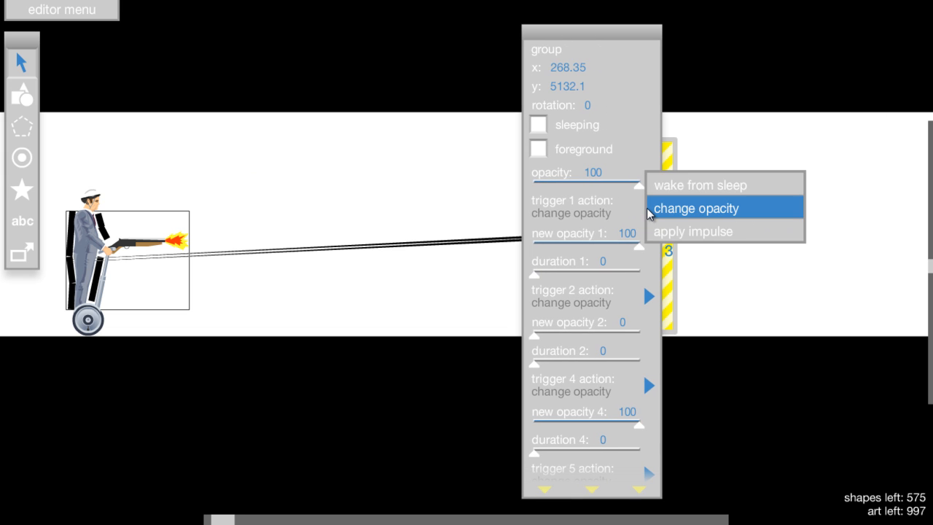
pyautogui.click(697, 207)
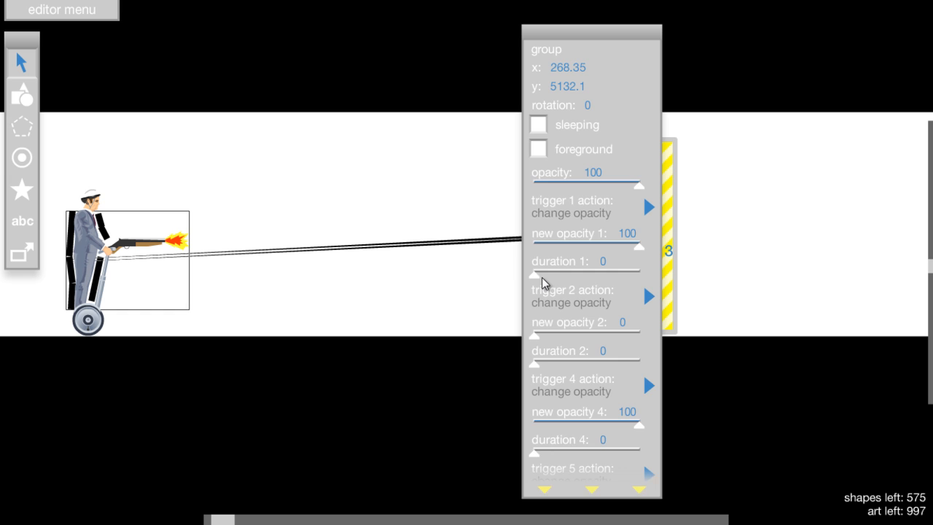
pyautogui.click(592, 262)
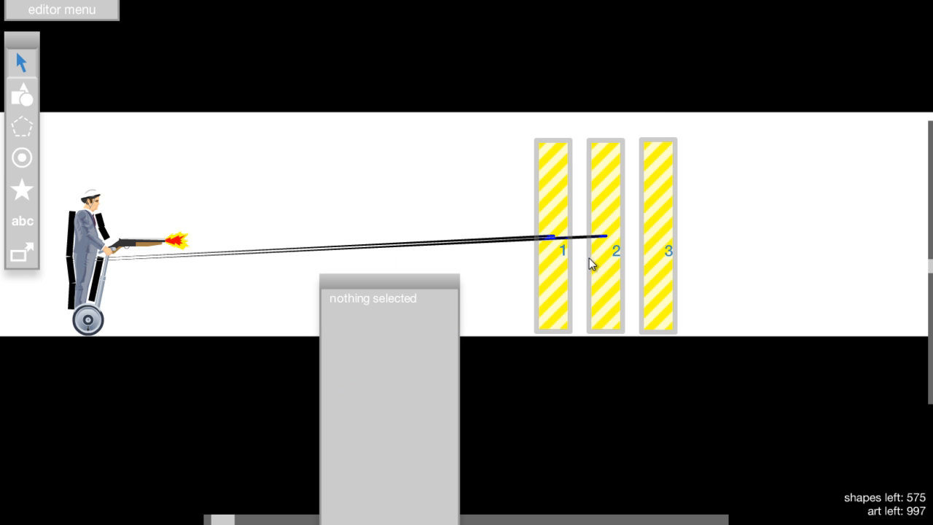
# Step: Review trigger 1's activate-object action (0.1 s delay) and trigger 3's explosion sound at volume 0.5
pyautogui.click(555, 237)
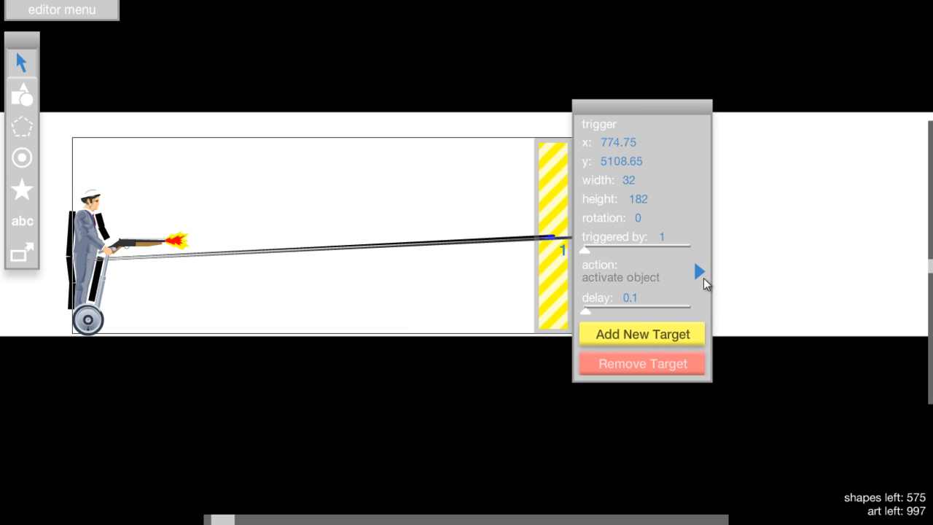
pyautogui.moveTo(667, 297)
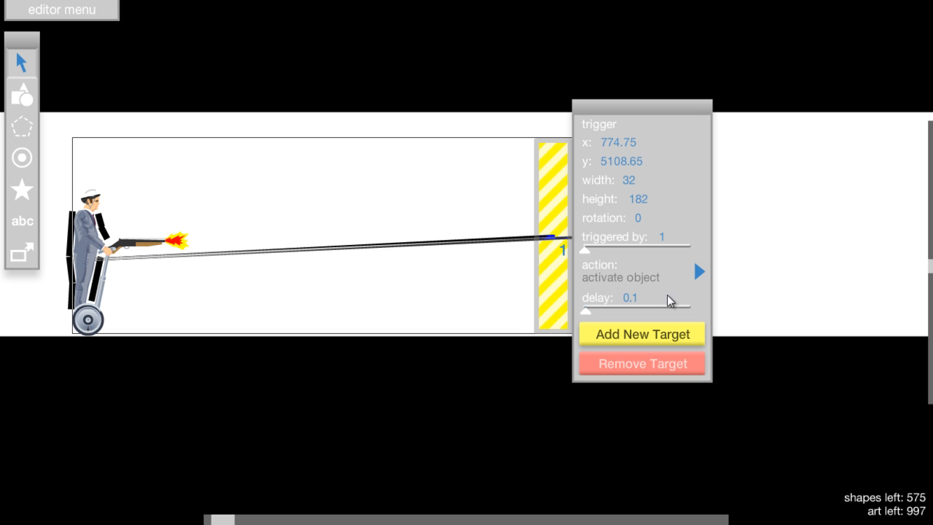
pyautogui.moveTo(682, 245)
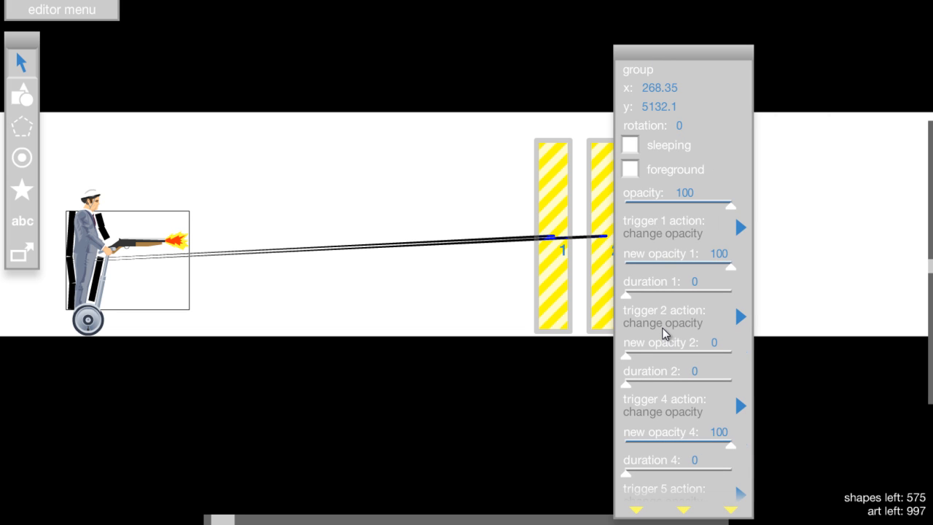
pyautogui.moveTo(686, 66)
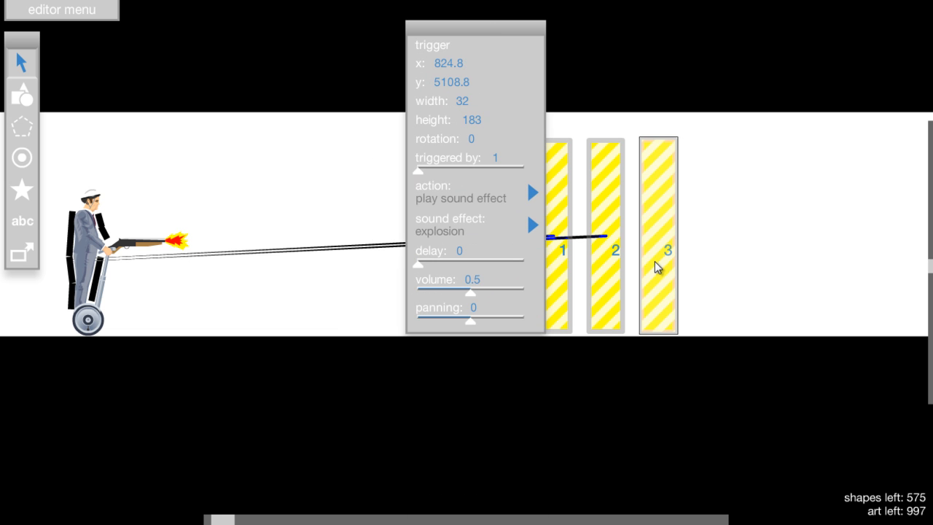
pyautogui.moveTo(458, 235)
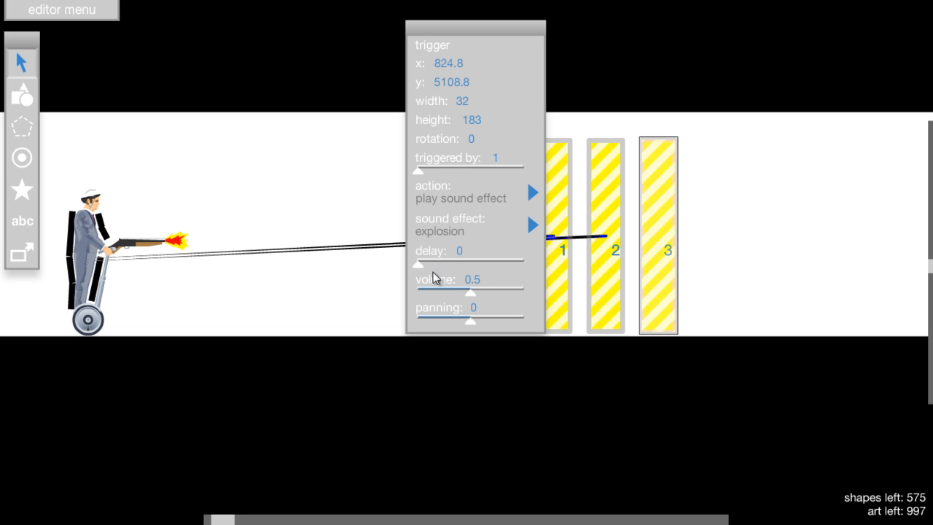
pyautogui.moveTo(693, 192)
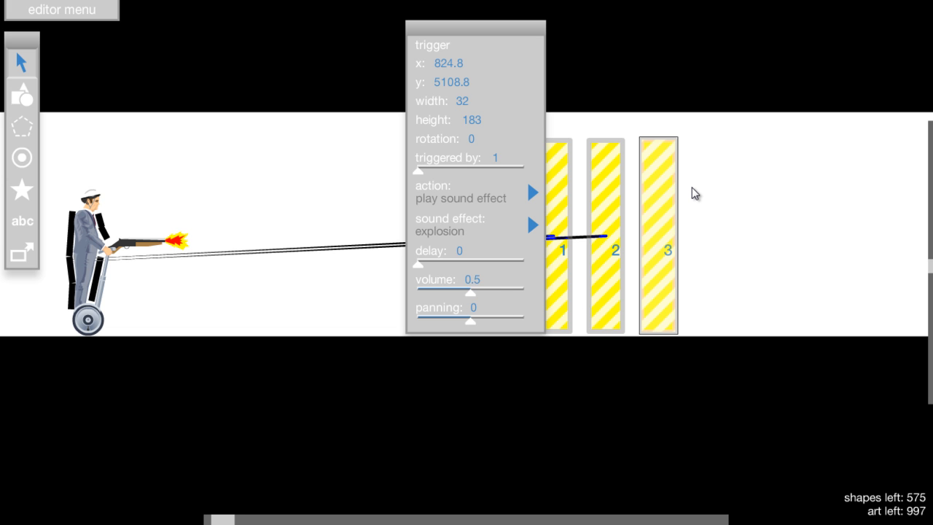
pyautogui.click(234, 239)
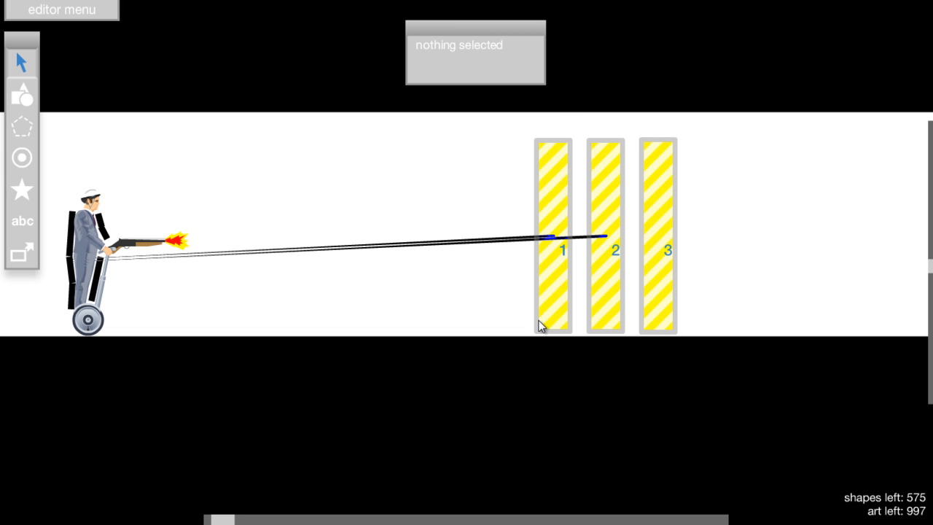
pyautogui.moveTo(624, 254)
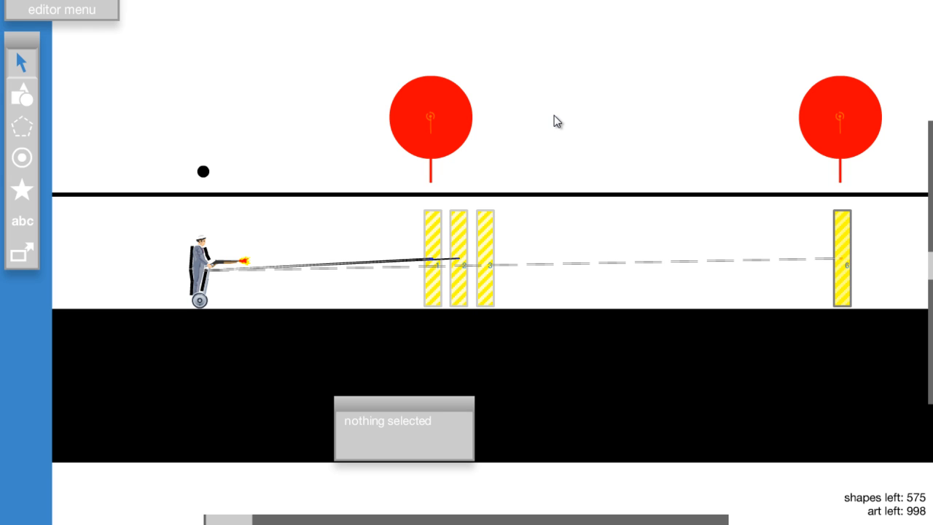
pyautogui.moveTo(207, 283)
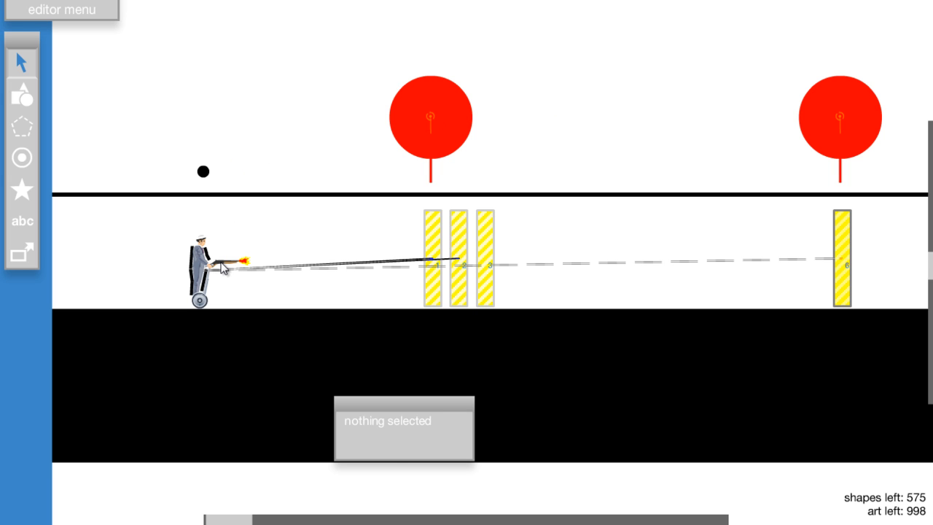
pyautogui.click(221, 264)
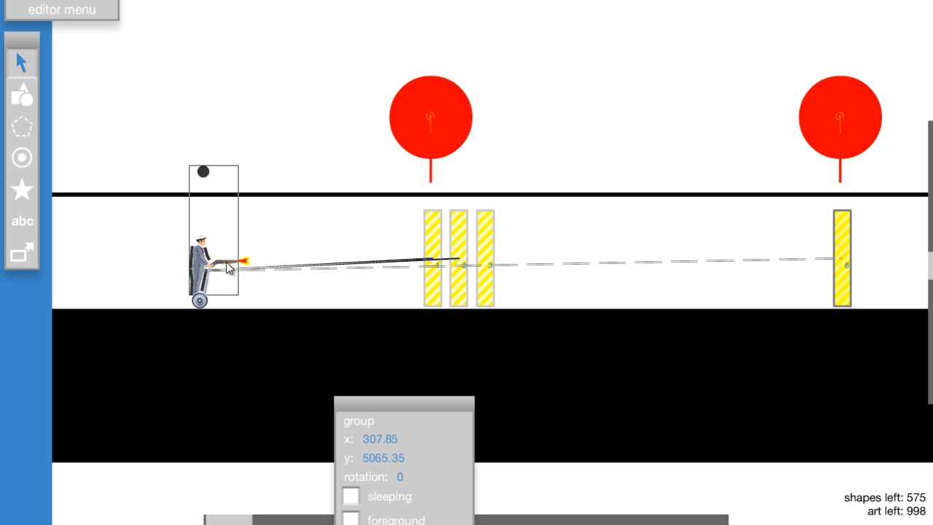
pyautogui.moveTo(211, 155)
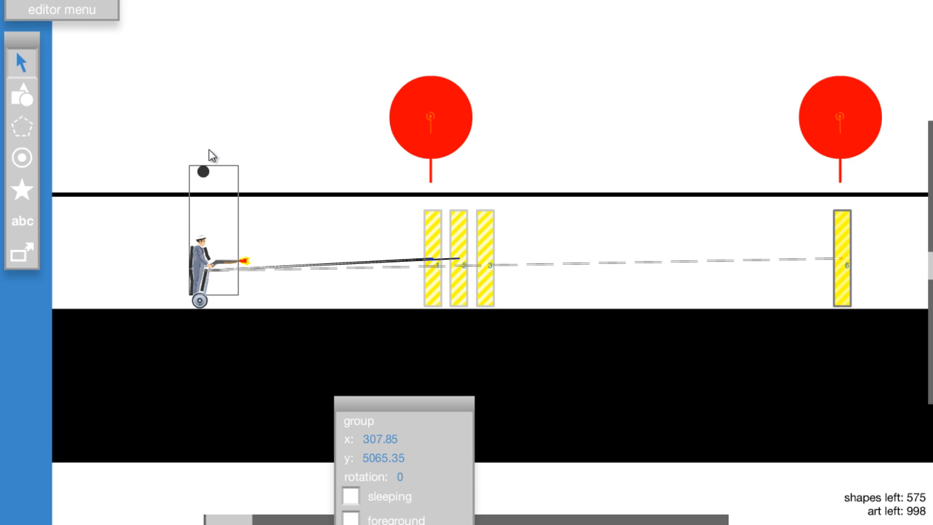
pyautogui.moveTo(338, 202)
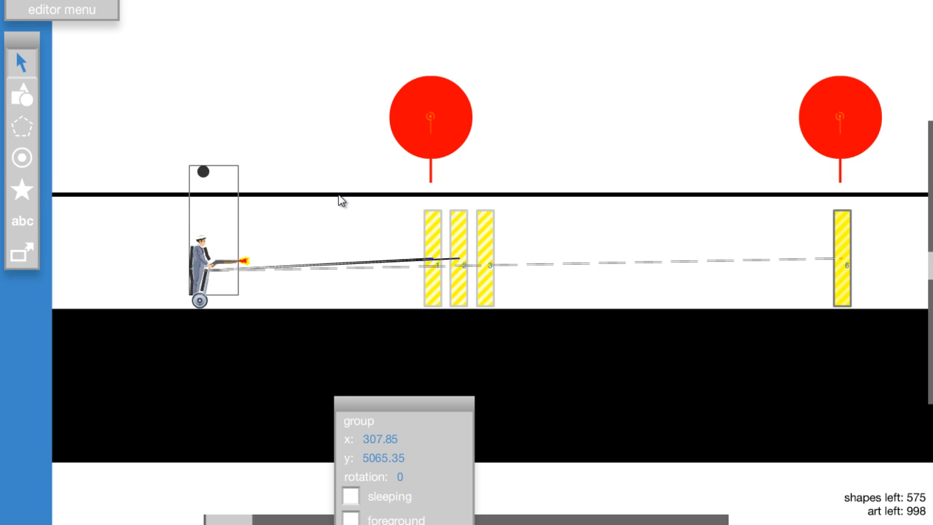
pyautogui.press('t')
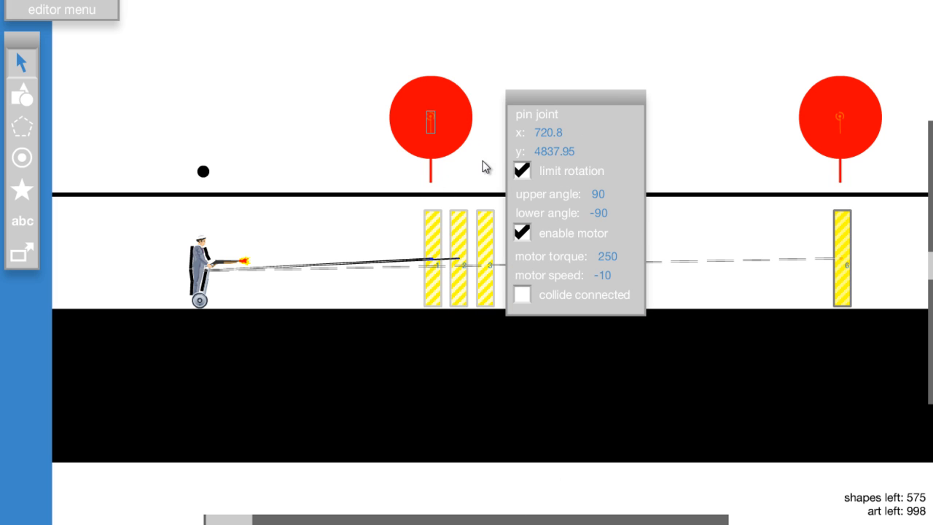
pyautogui.moveTo(437, 131)
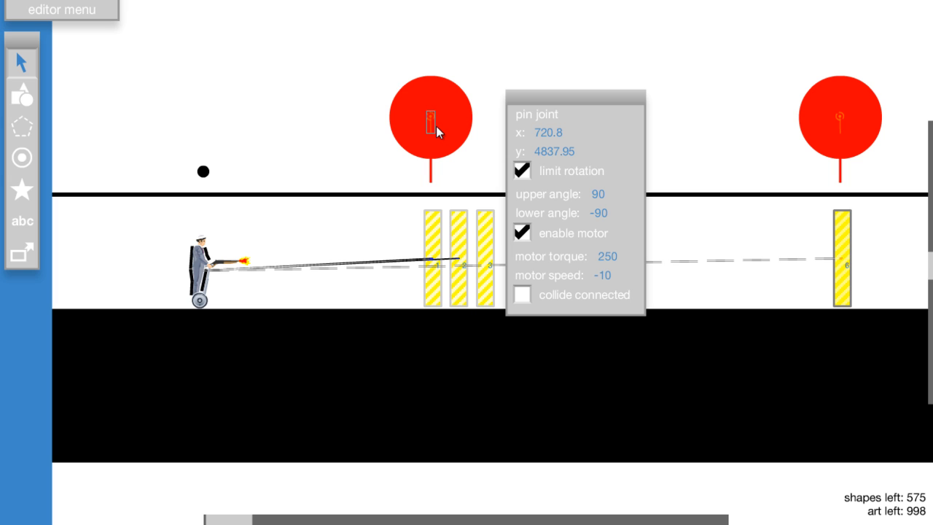
pyautogui.moveTo(589, 216)
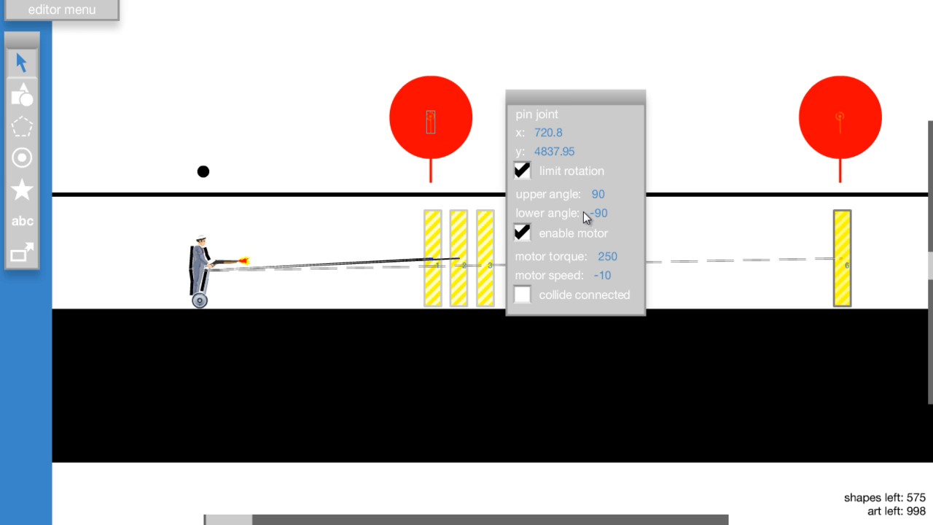
pyautogui.moveTo(539, 260)
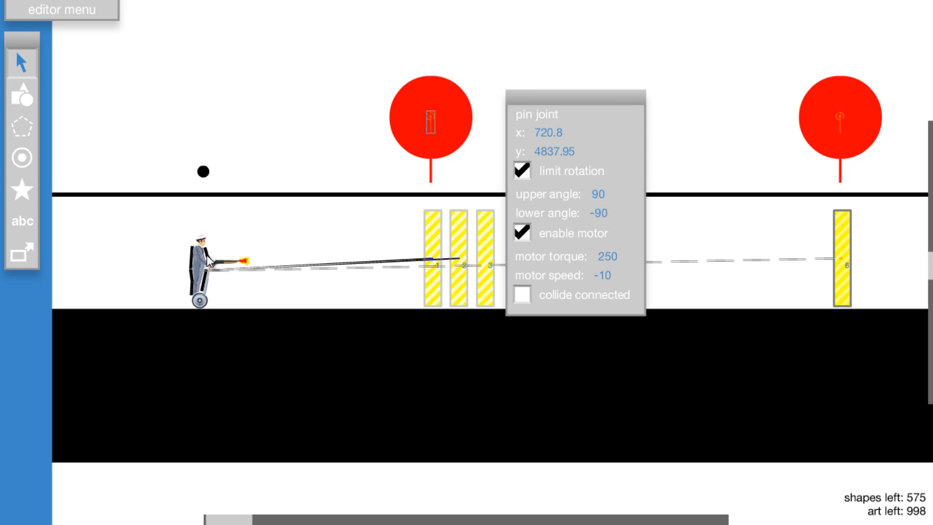
# Step: Motorize the left circle's pin joint with torque 250, speed -10, rotation limited to ±90°
pyautogui.click(436, 178)
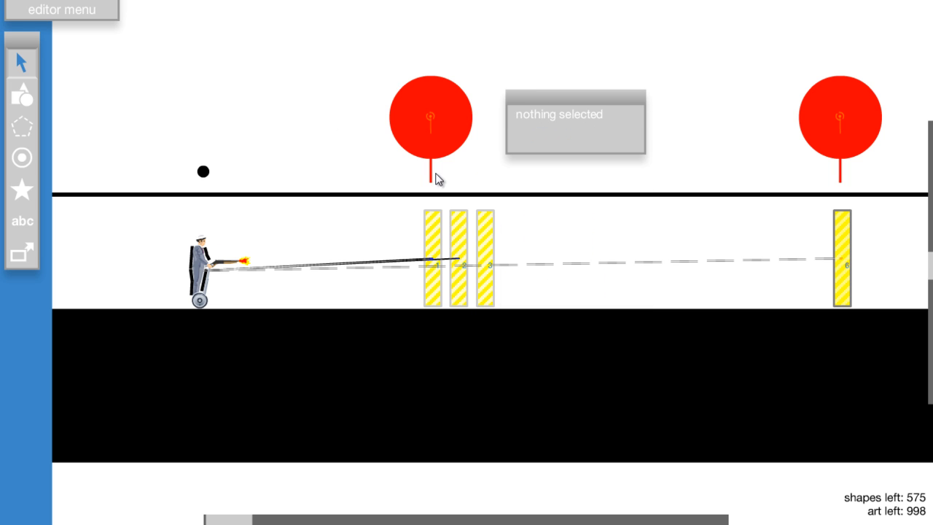
pyautogui.click(428, 119)
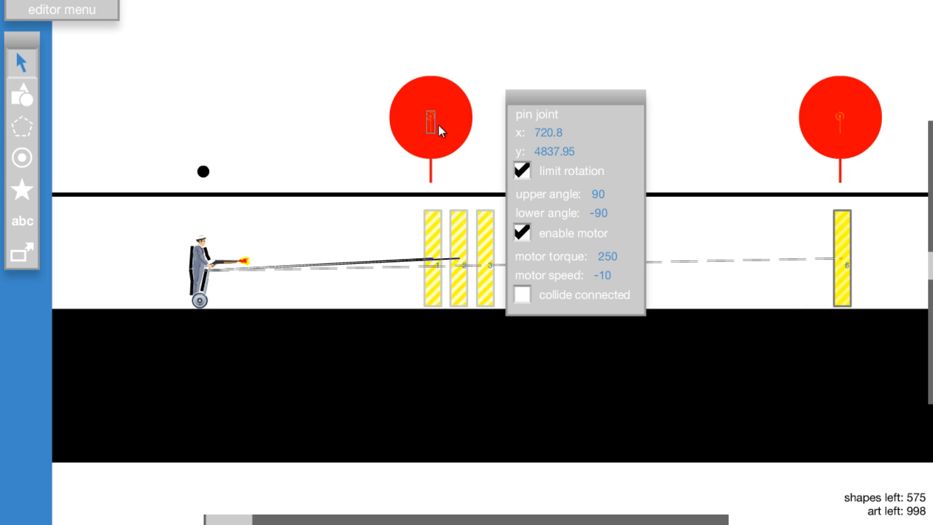
pyautogui.moveTo(580, 312)
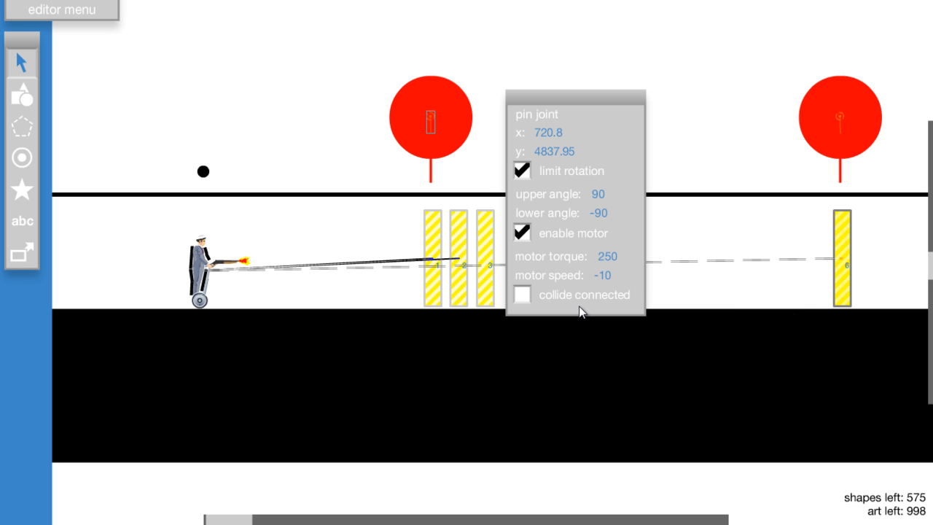
pyautogui.moveTo(461, 155)
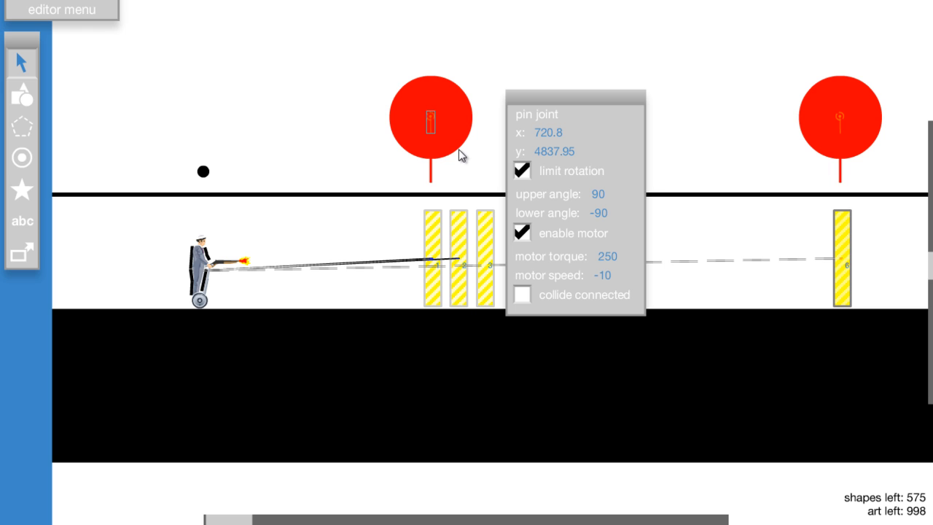
pyautogui.moveTo(481, 129)
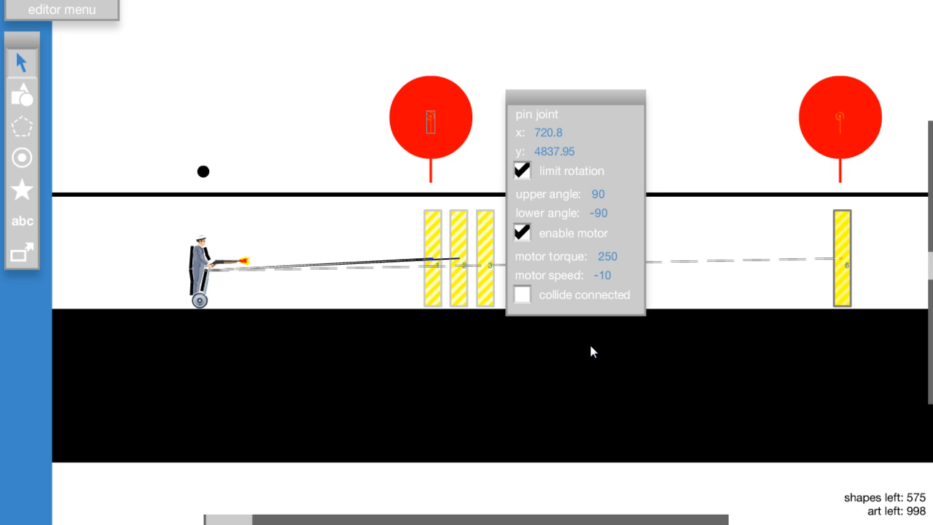
pyautogui.click(415, 225)
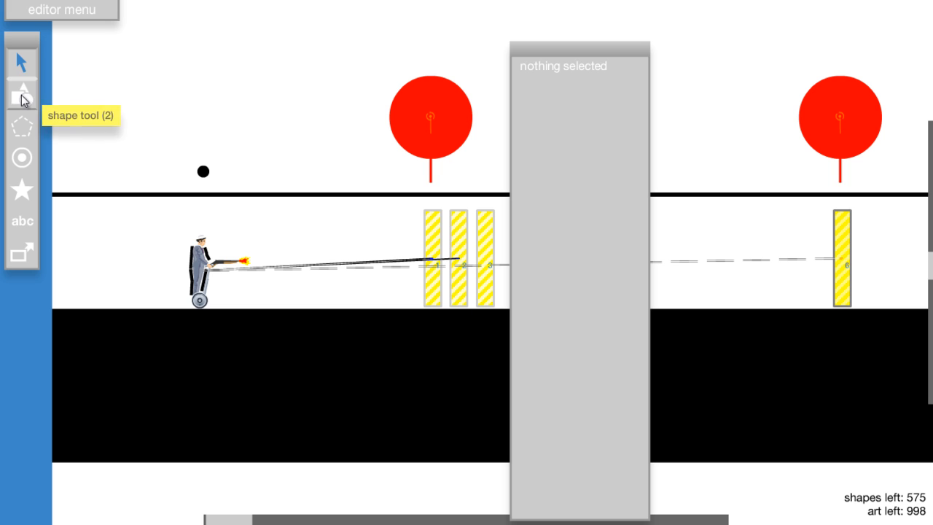
# Step: Start a test run of the level
pyautogui.press('t')
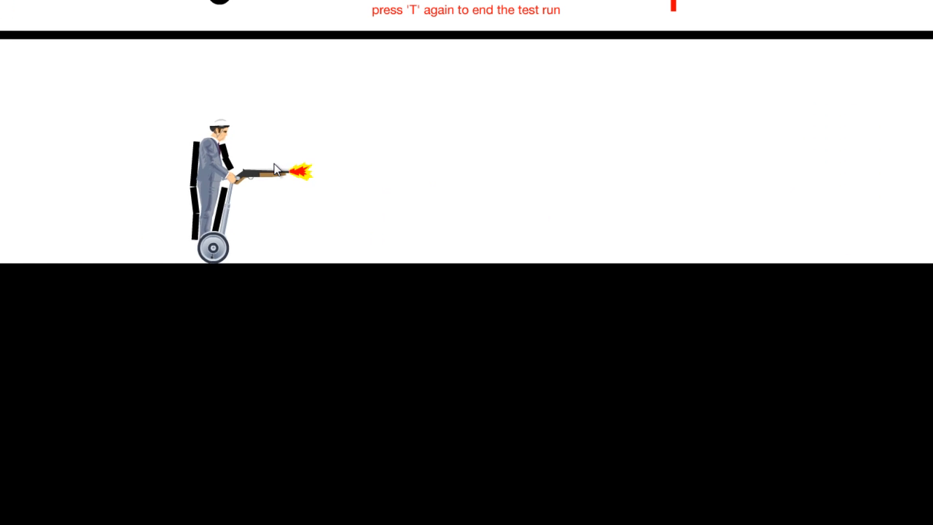